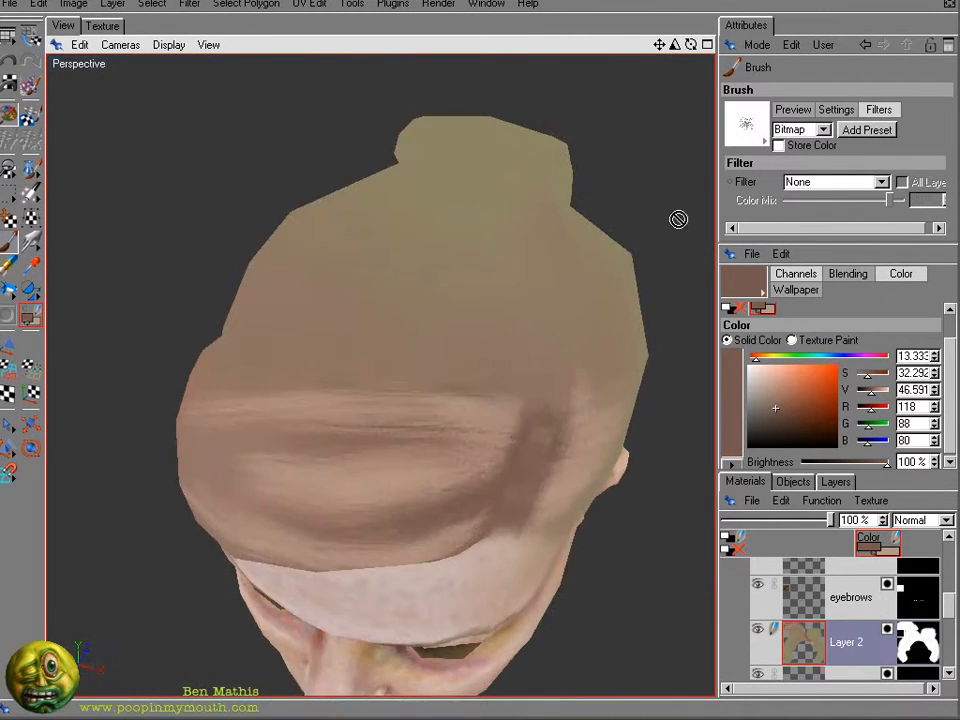
Paint light blonde swept strokes across the front hair band on Layer 2
drag(678, 219, 158, 339)
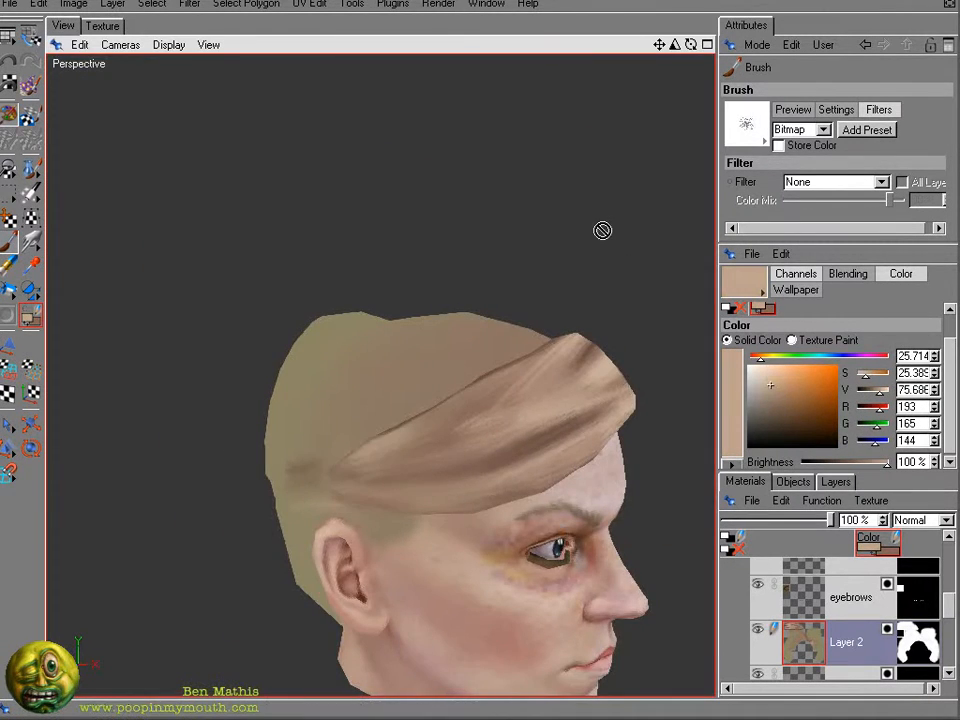
drag(500, 400, 300, 350)
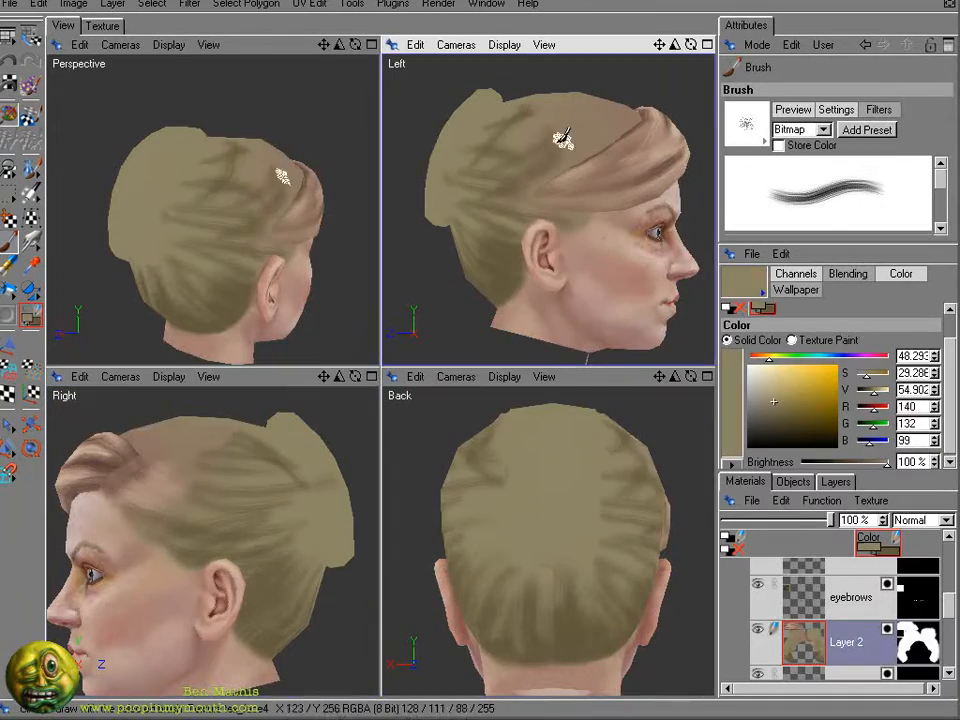
Use the four-view layout and Texture view to streak khaki strands over the bun and back
click(101, 25)
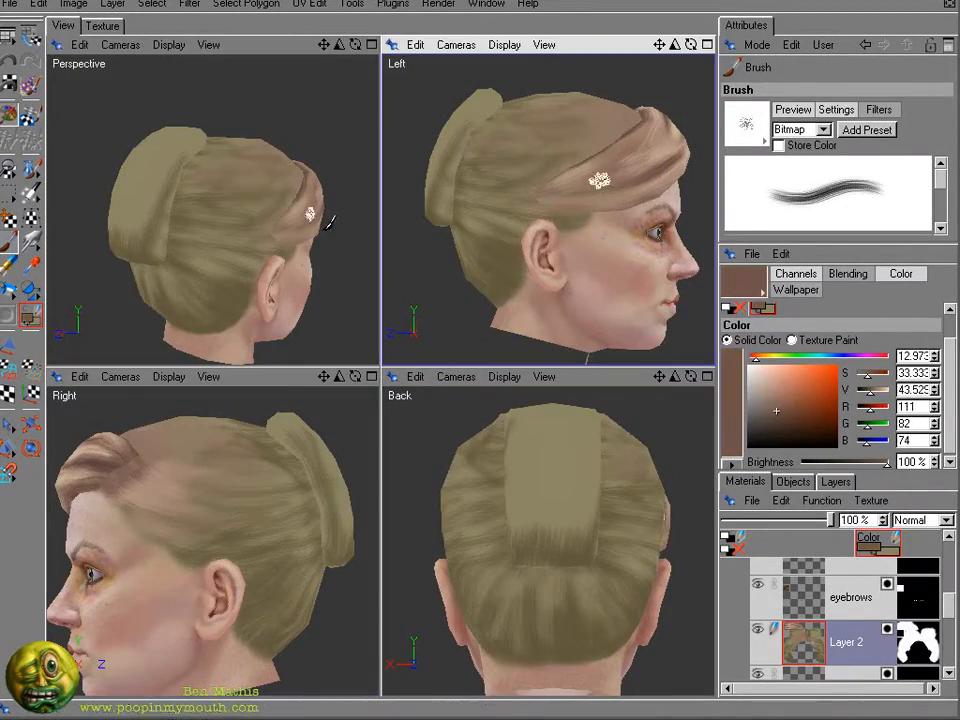
click(101, 25)
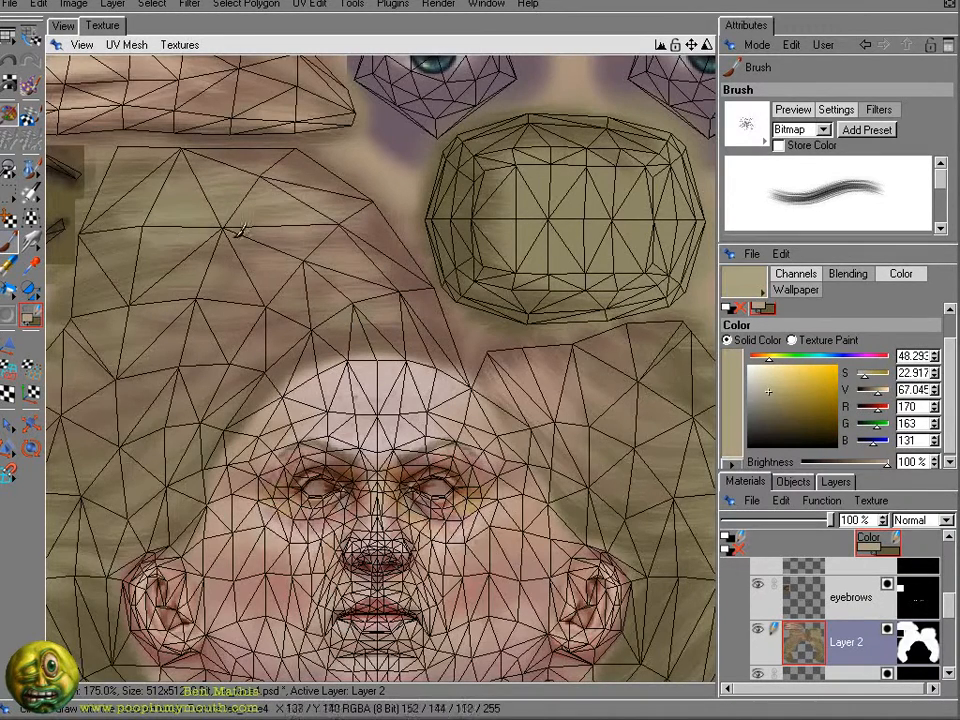
click(63, 25)
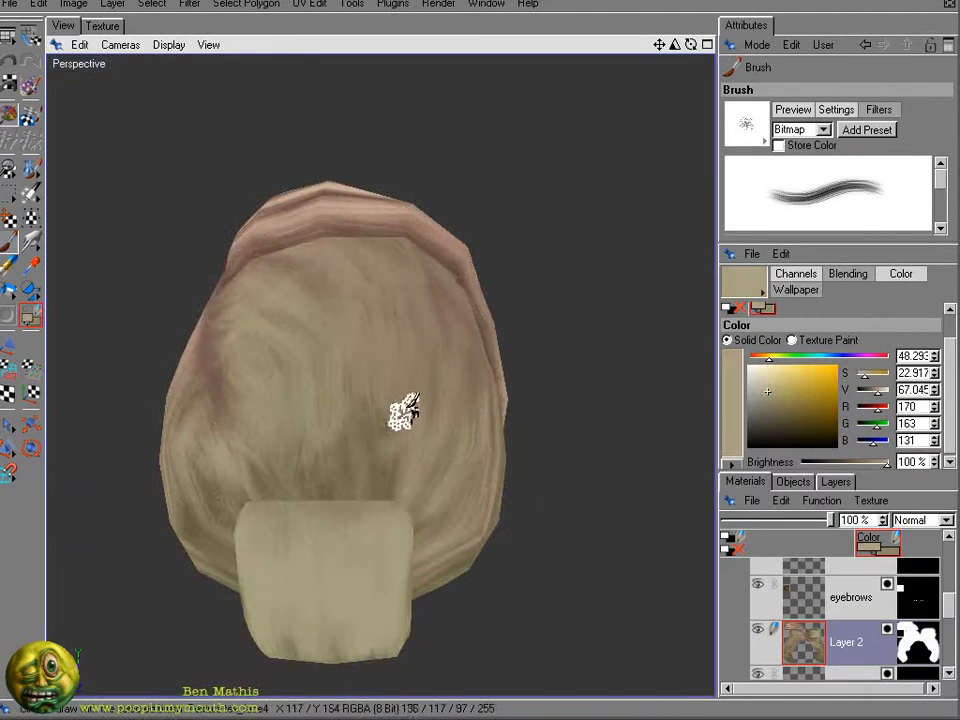
Sweep a pale blonde blended strand stroke over the crown of the head
drag(405, 410, 258, 365)
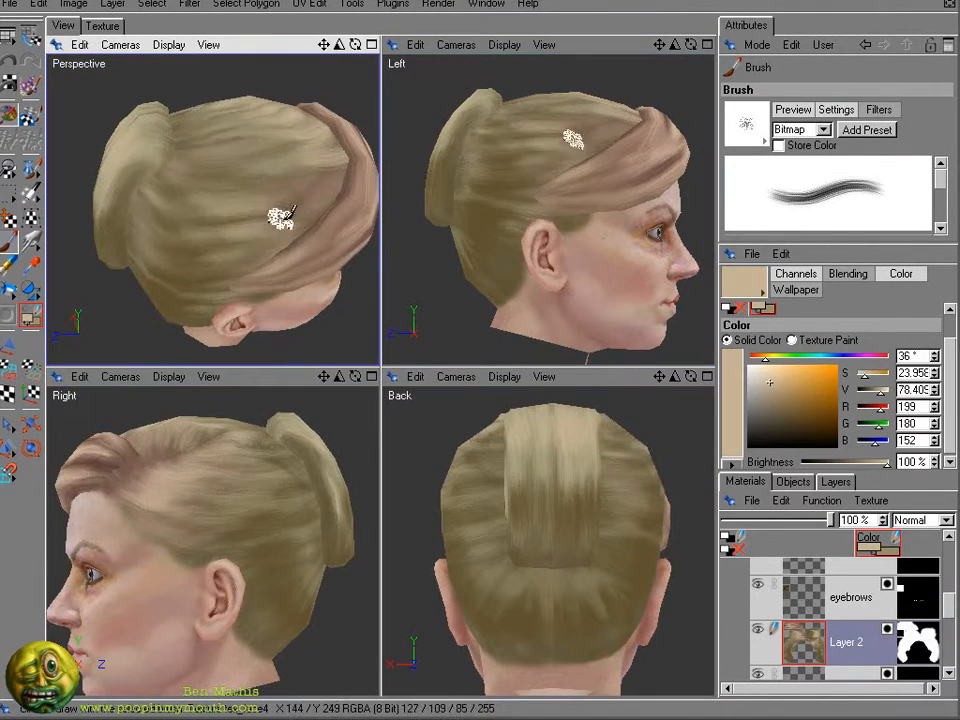
Paint dark brown strokes down the back of the head to the nape hairline
click(180, 500)
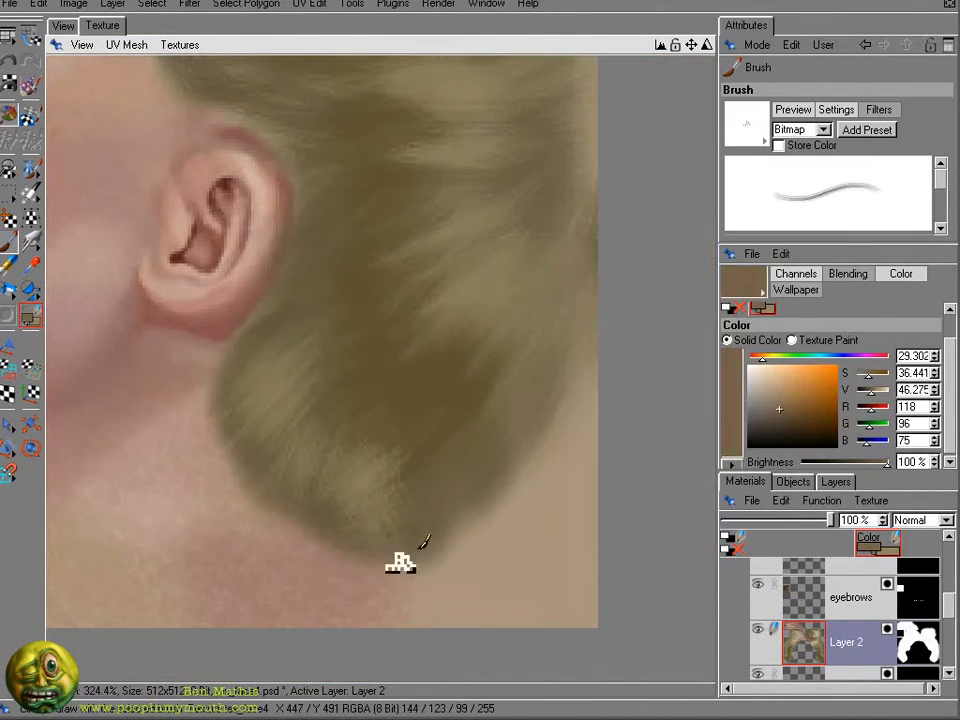
drag(400, 560, 165, 530)
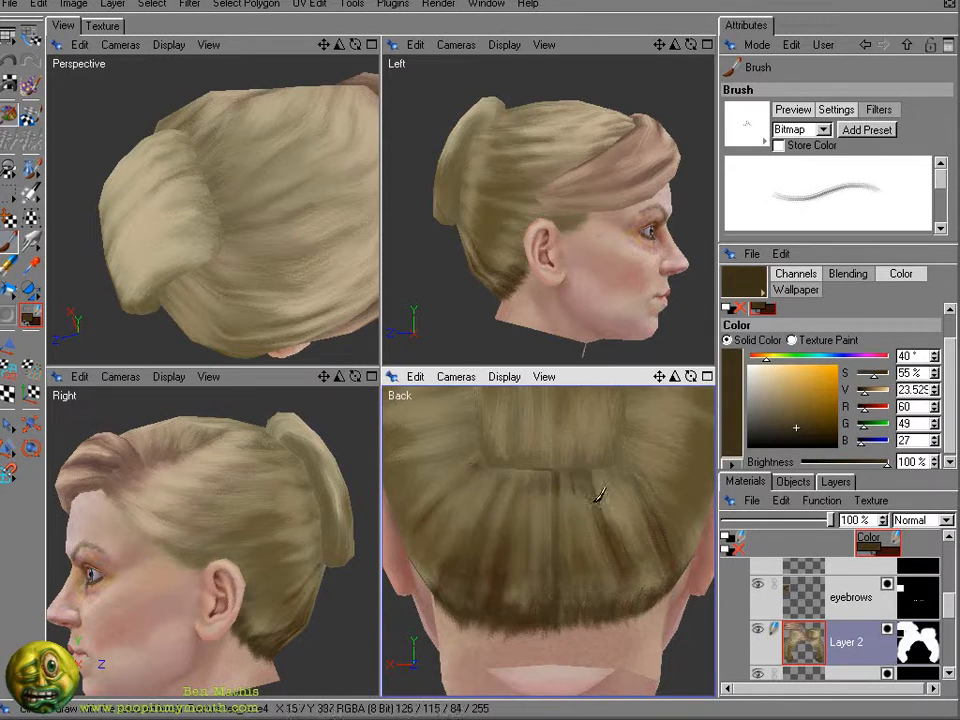
Alternate dark brown and blonde to shade between clumps on sides, crown and under the bun
click(101, 25)
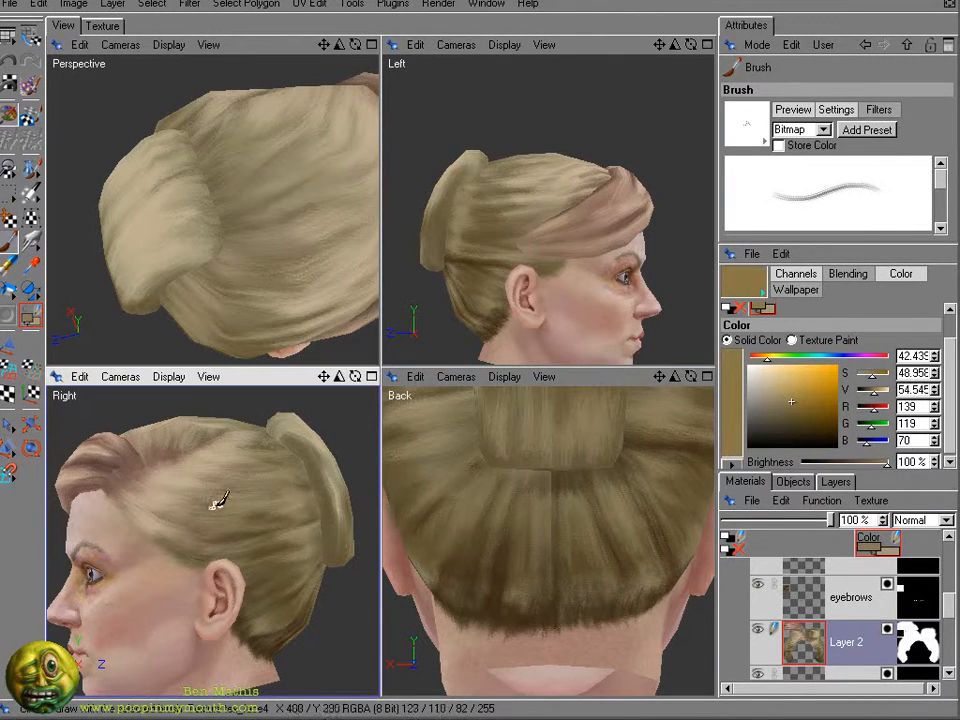
click(101, 25)
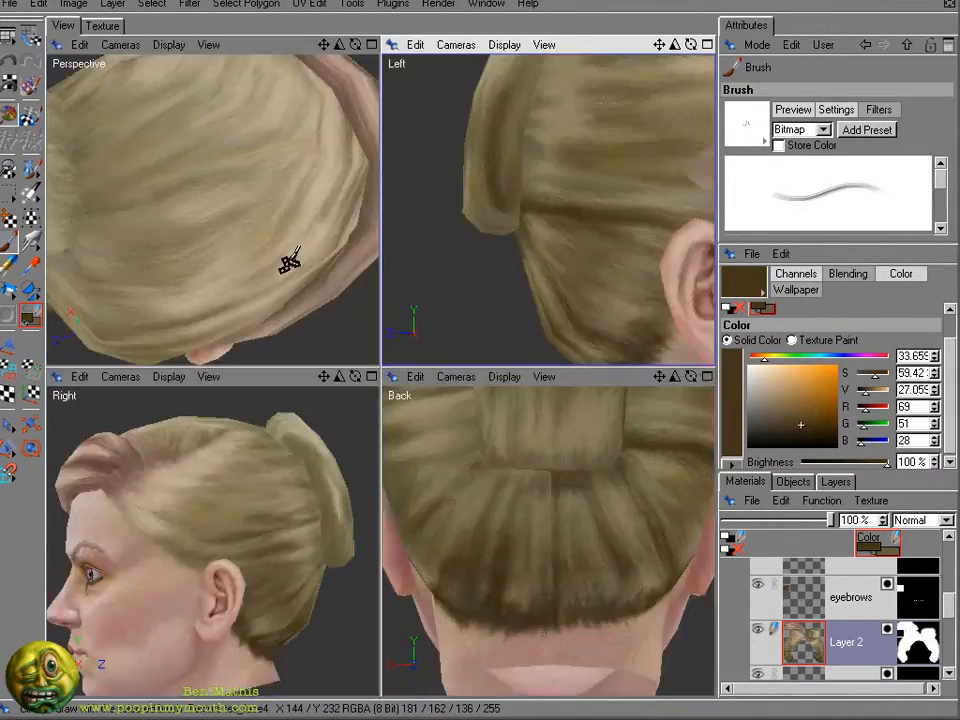
click(101, 25)
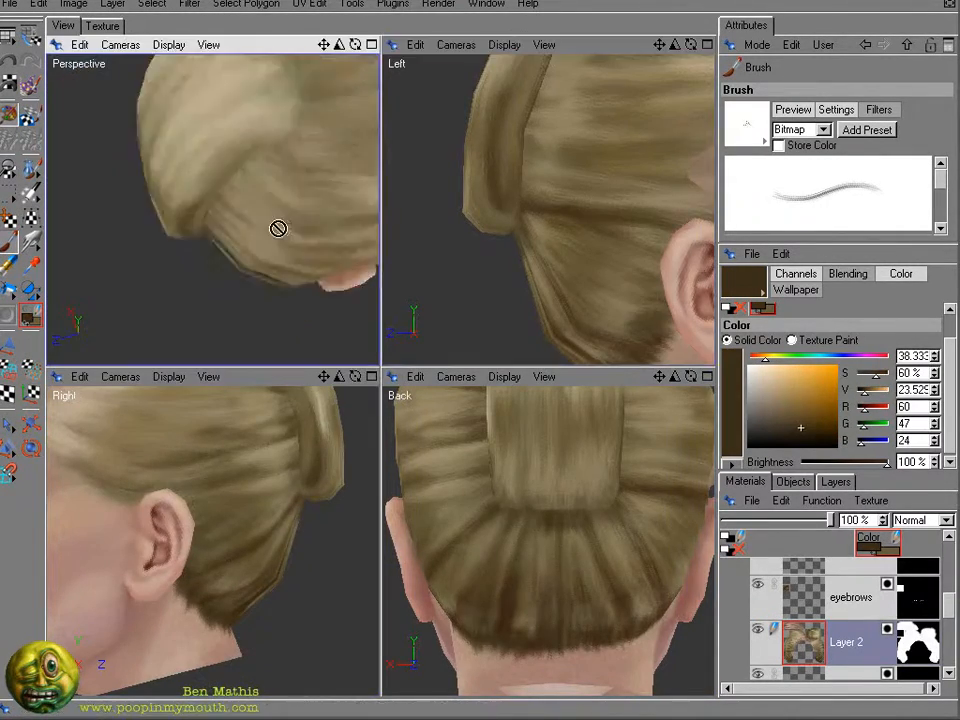
click(102, 25)
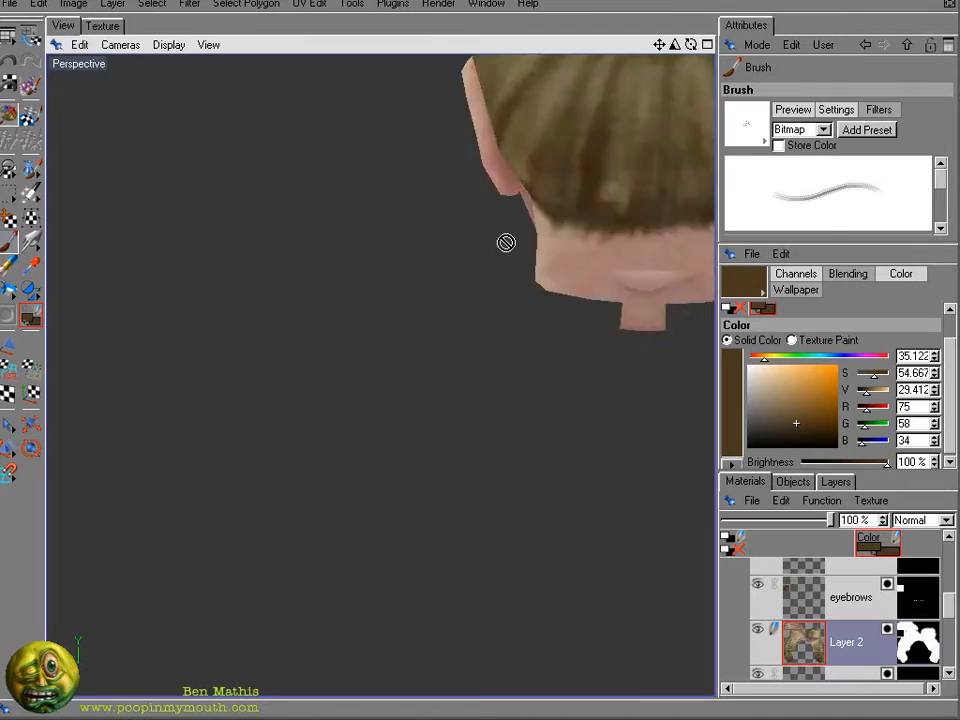
Add pale highlights to the bun and toggle Show UV Mesh off in the Texture view
click(102, 25)
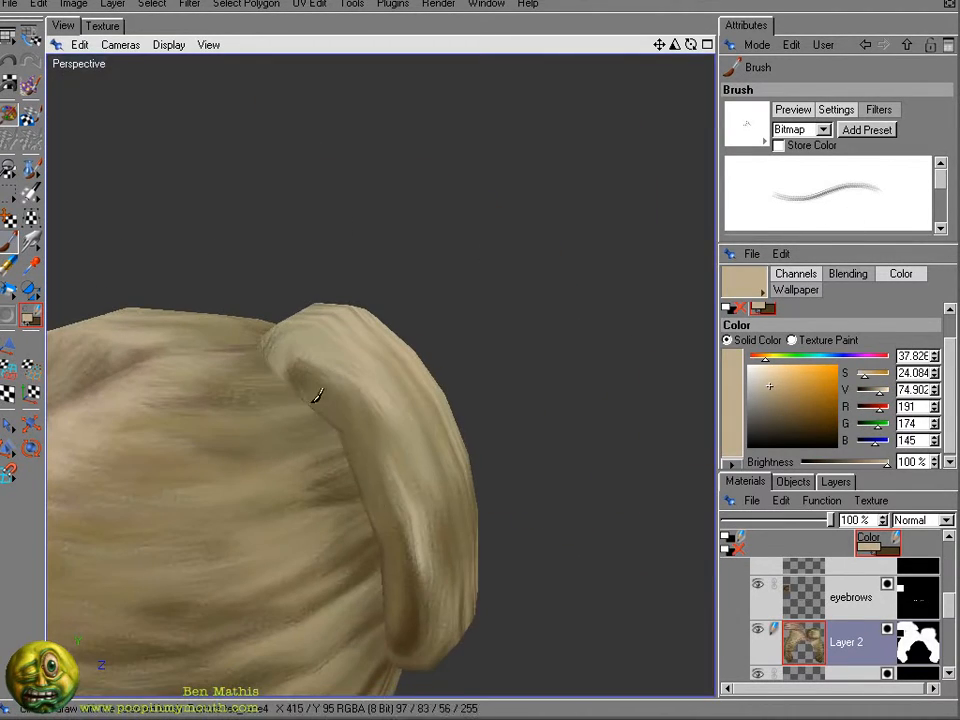
click(127, 44)
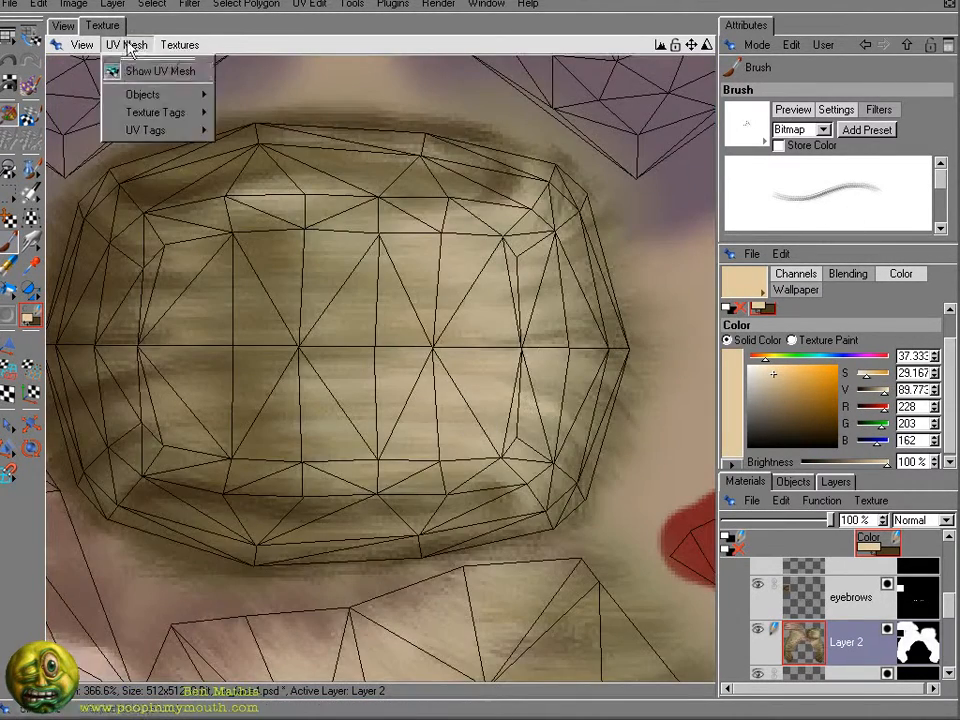
click(160, 70)
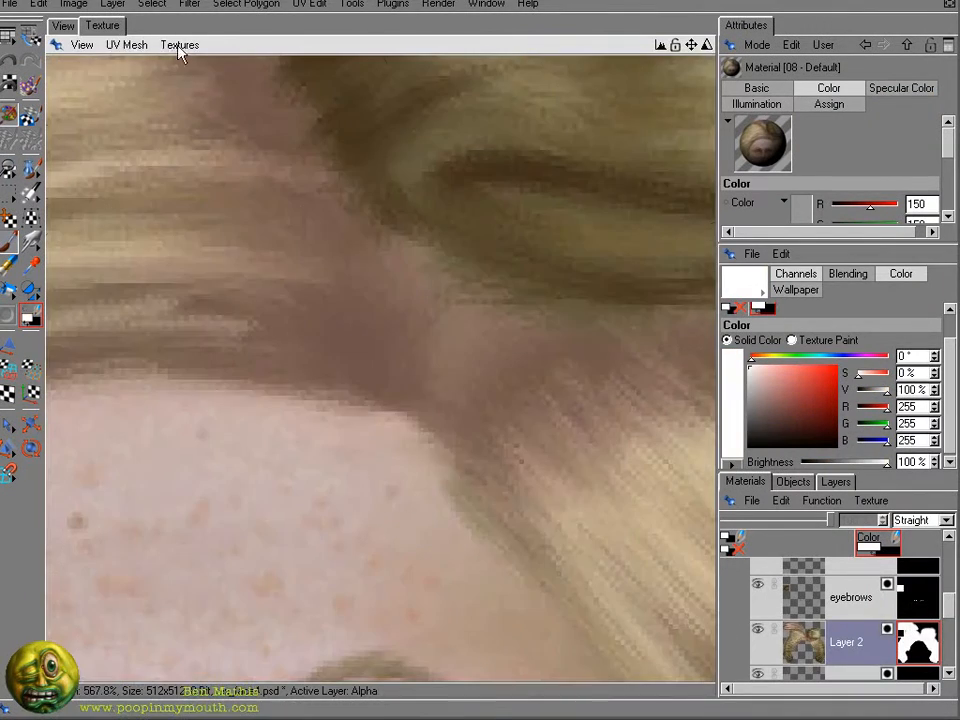
click(101, 25)
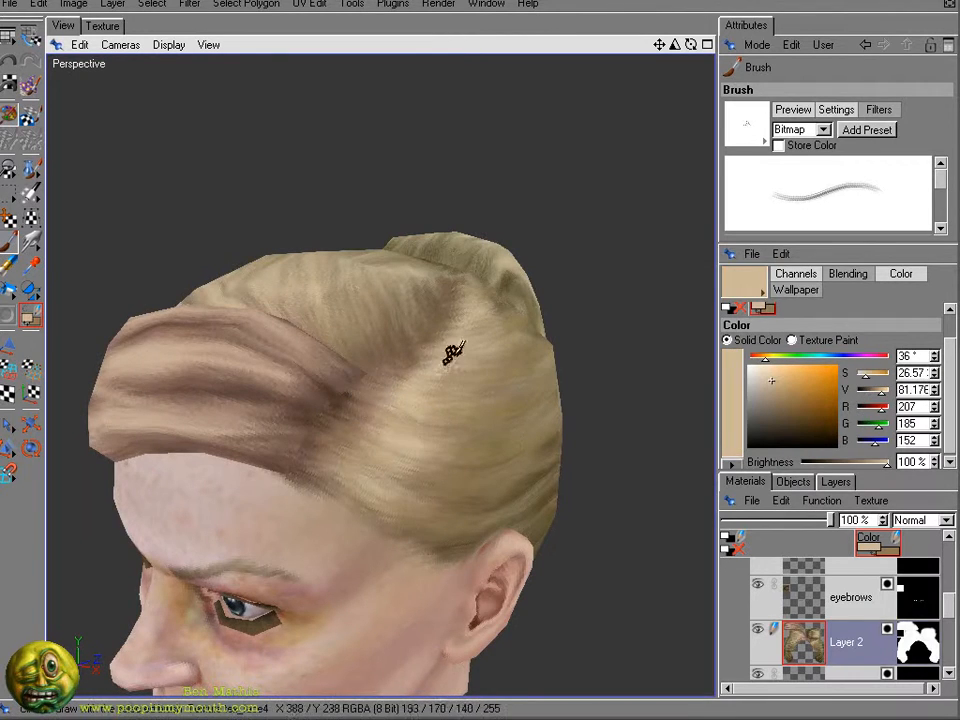
Stroke light blonde chalky strands across the crown in the top view
drag(455, 350, 425, 495)
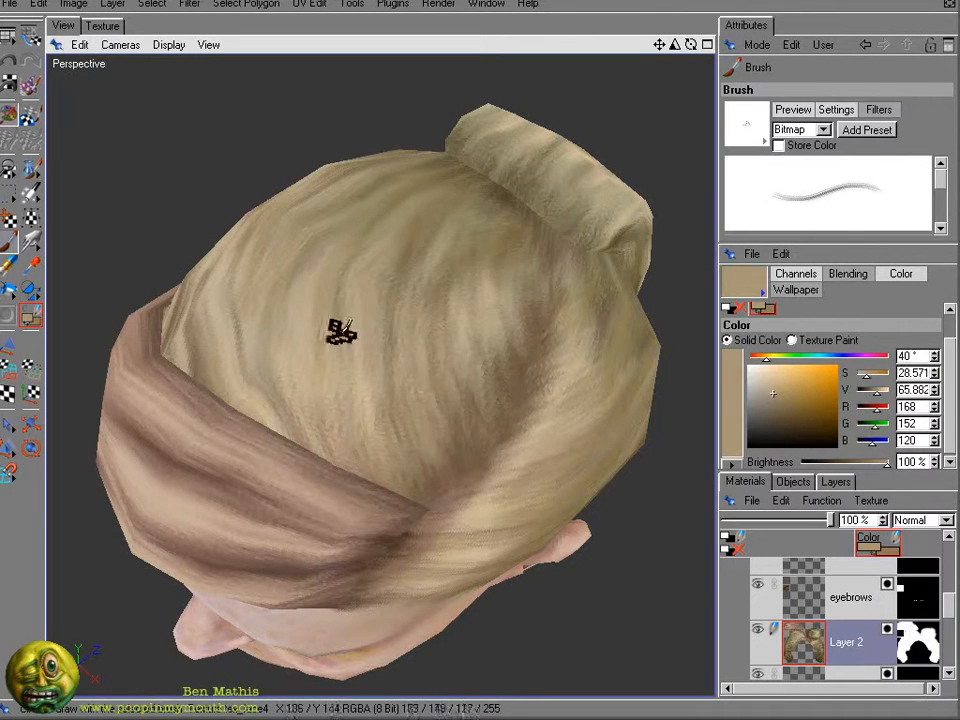
drag(340, 330, 355, 432)
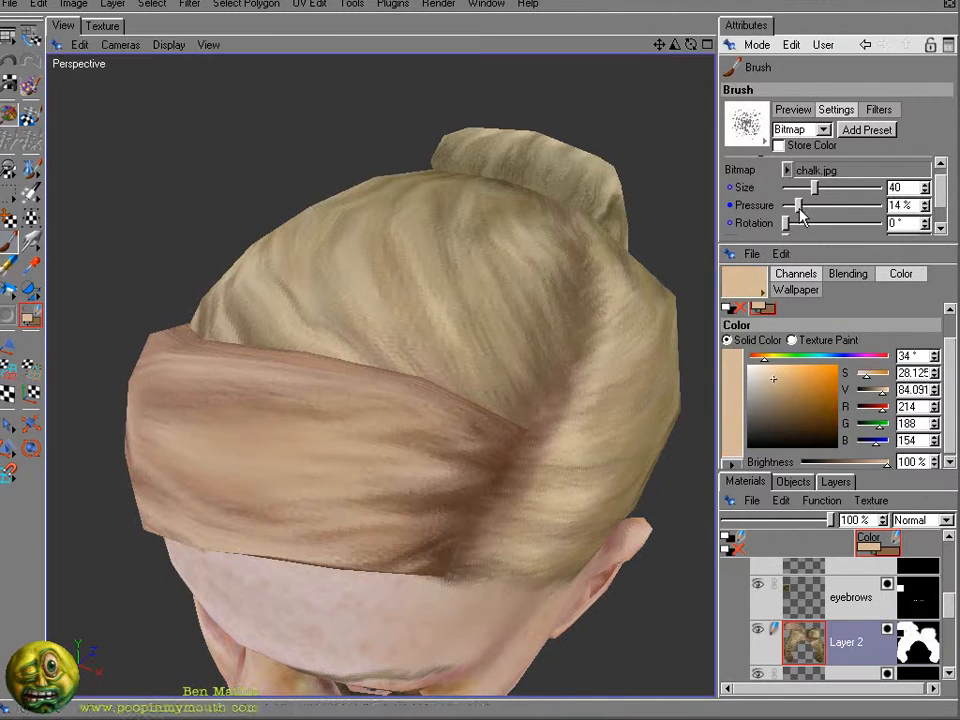
With the chalk brush, alternate light and dark sampled colours in strands along the forehead hairline
click(102, 25)
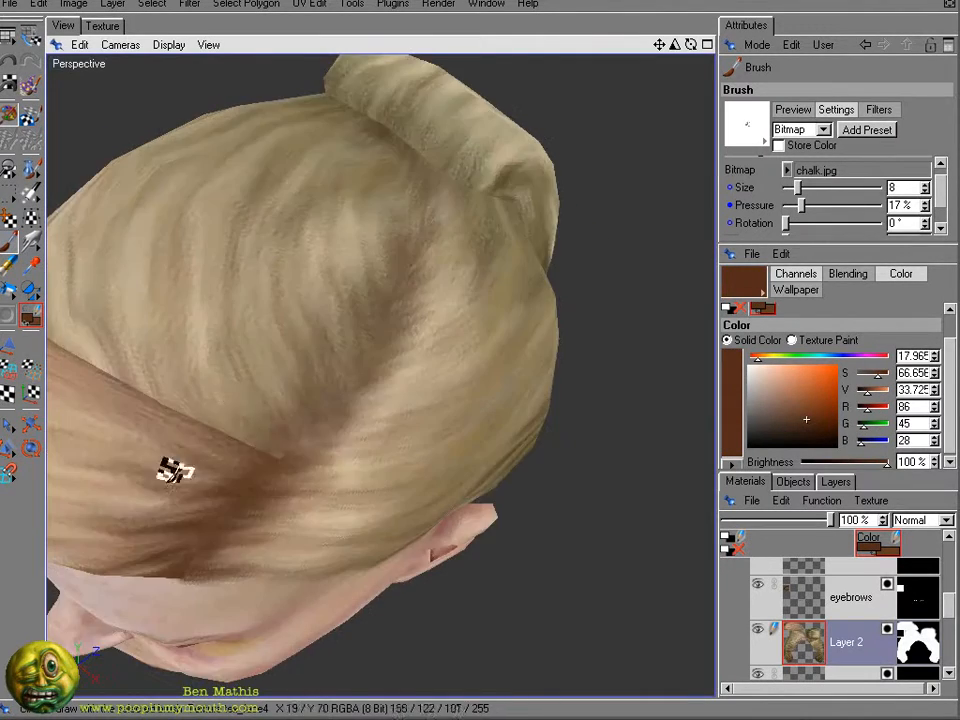
drag(175, 470, 460, 380)
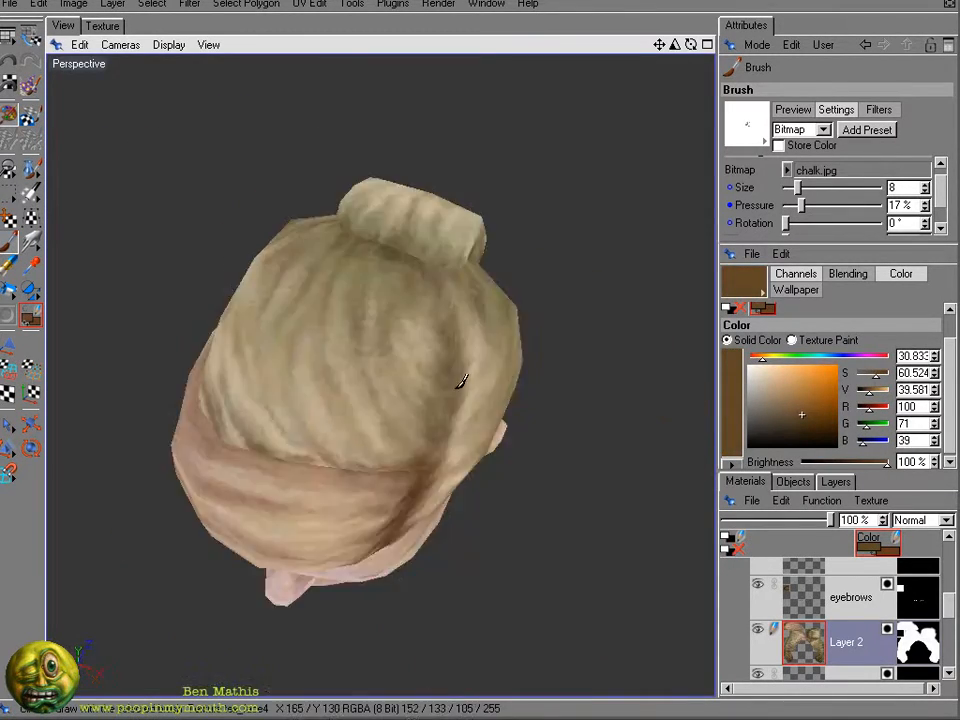
click(102, 25)
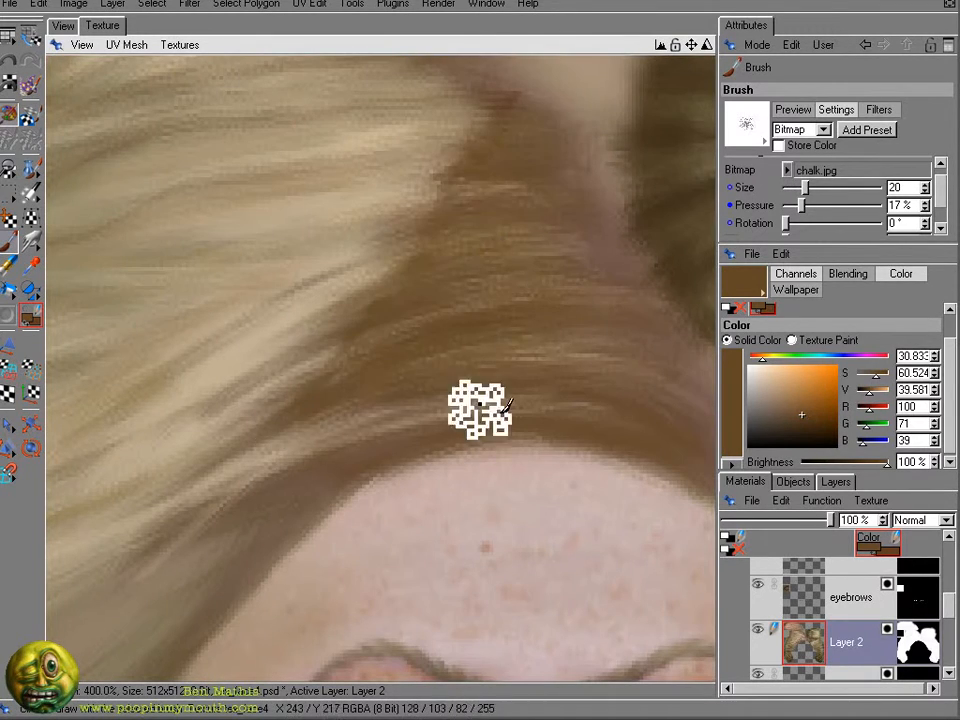
drag(480, 410, 485, 225)
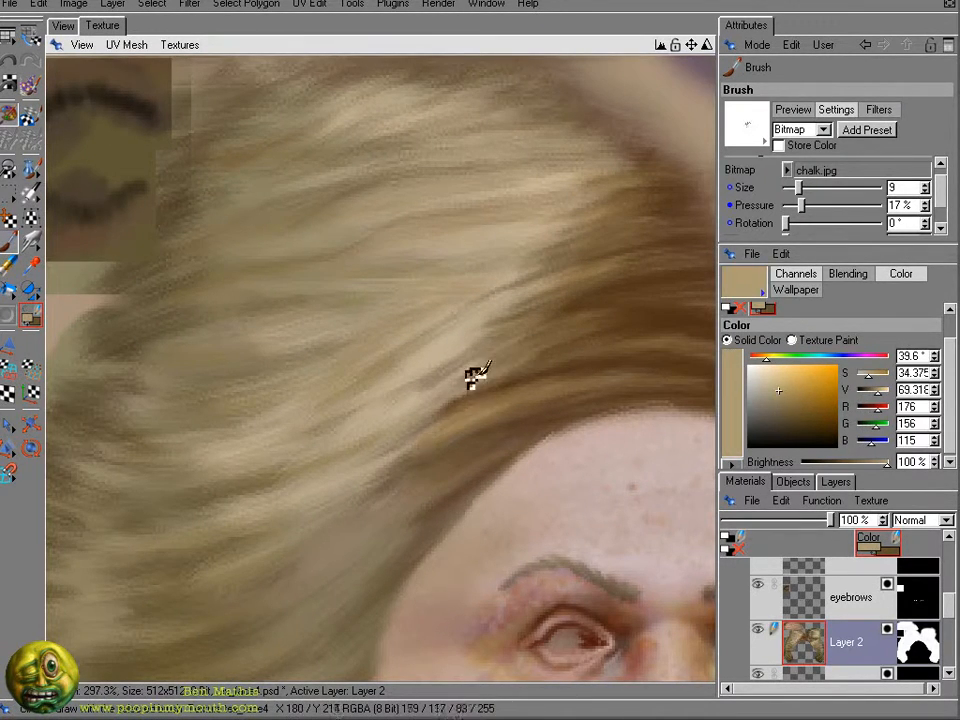
click(102, 25)
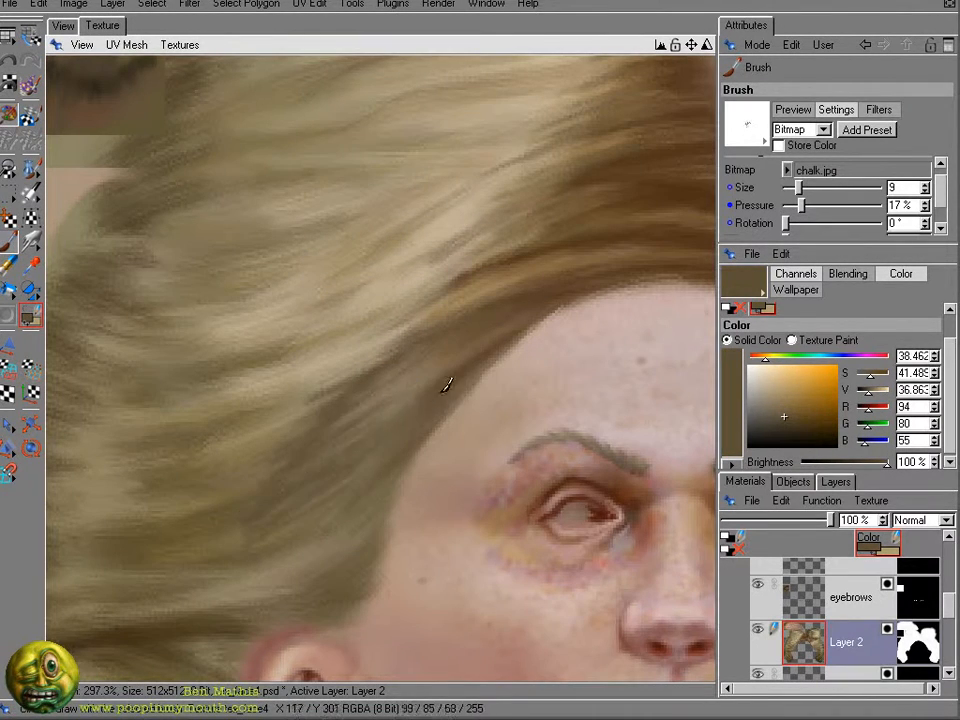
drag(450, 385, 335, 445)
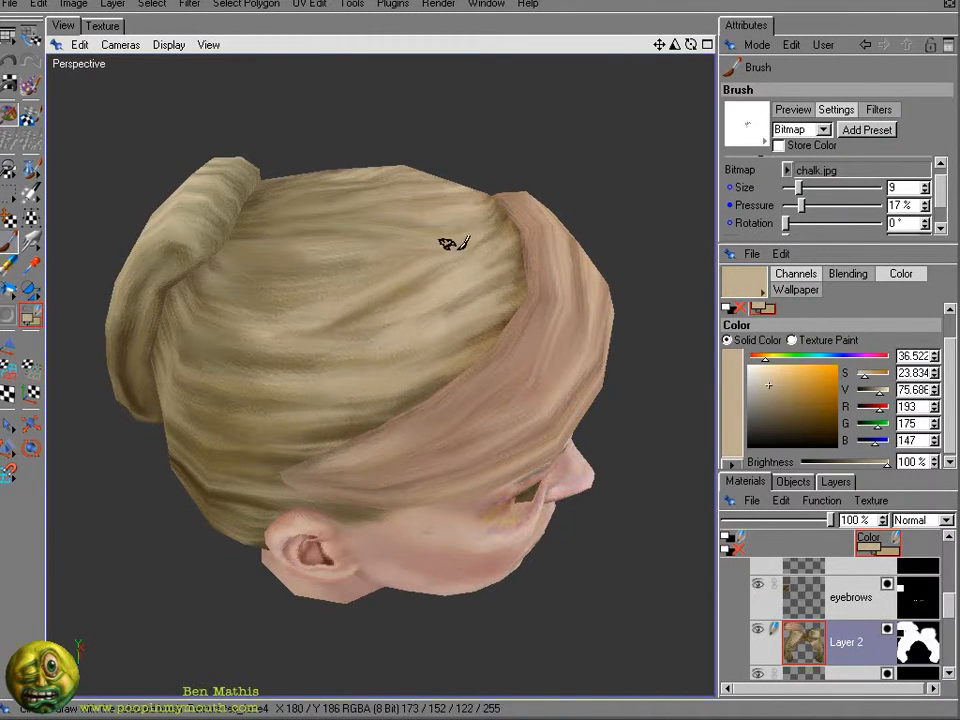
Pick a darker brown and paint thin strands over the top front hair band
click(783, 410)
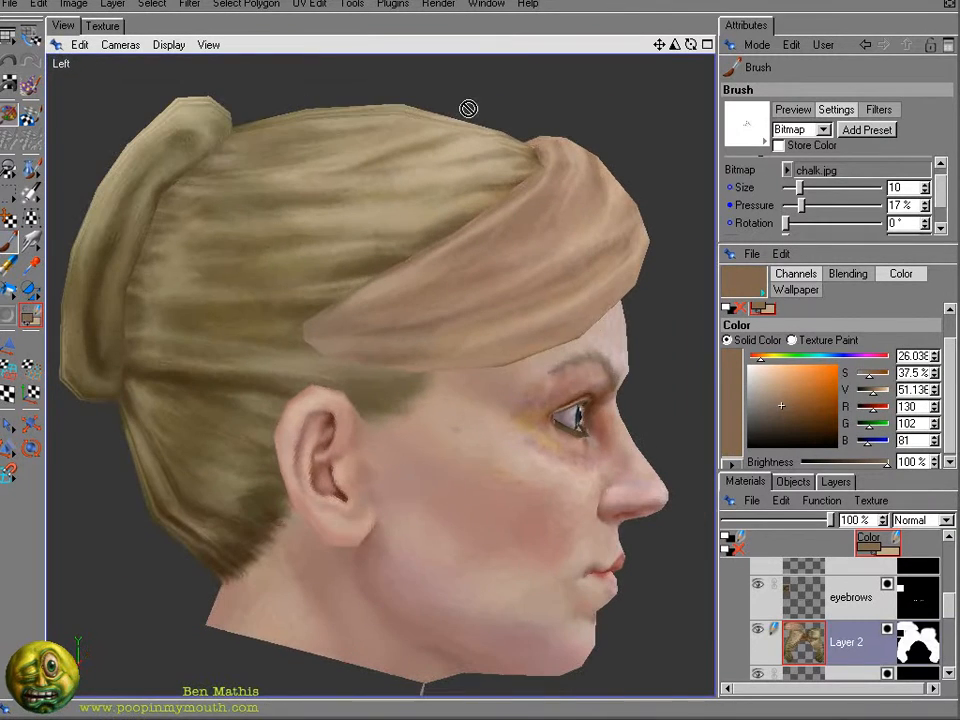
click(455, 260)
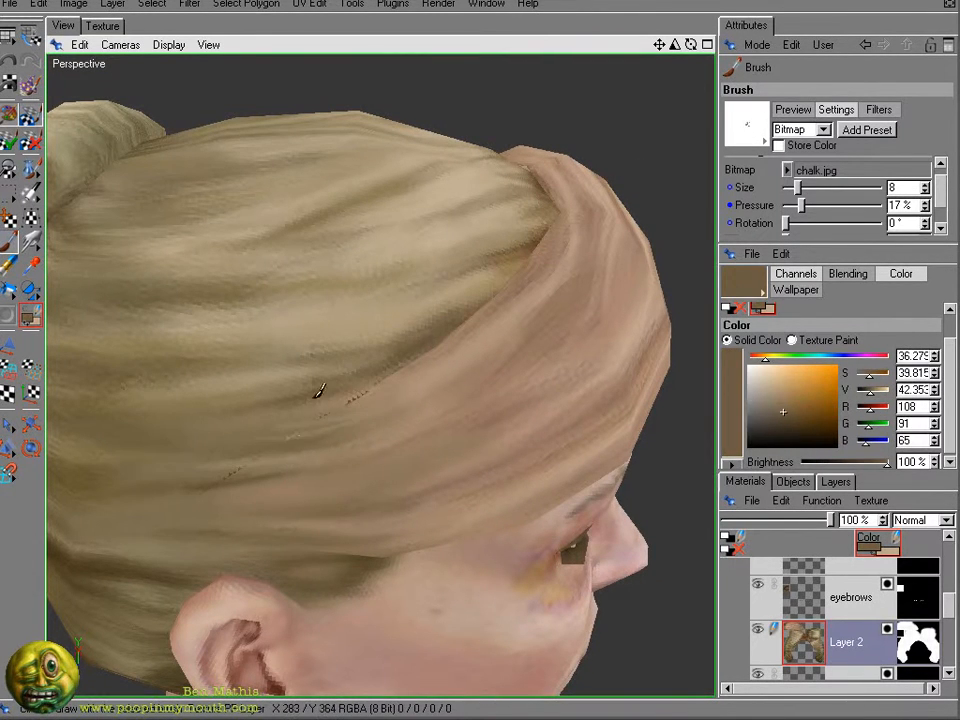
drag(320, 390, 180, 470)
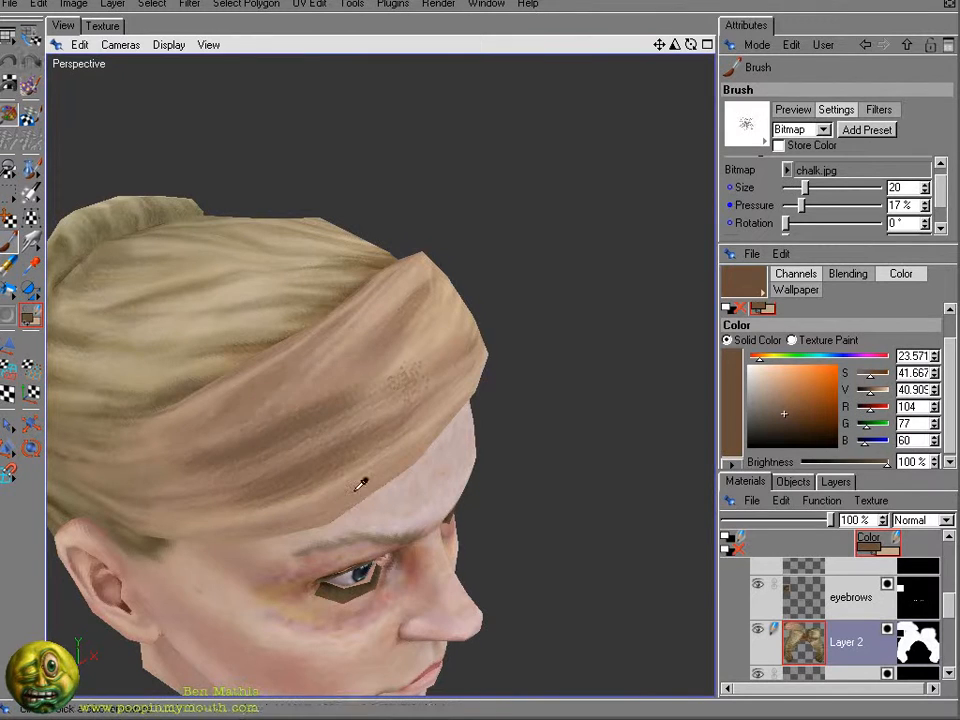
Shrink the brush to size 8 and paint brown strands over the temple hair
click(784, 400)
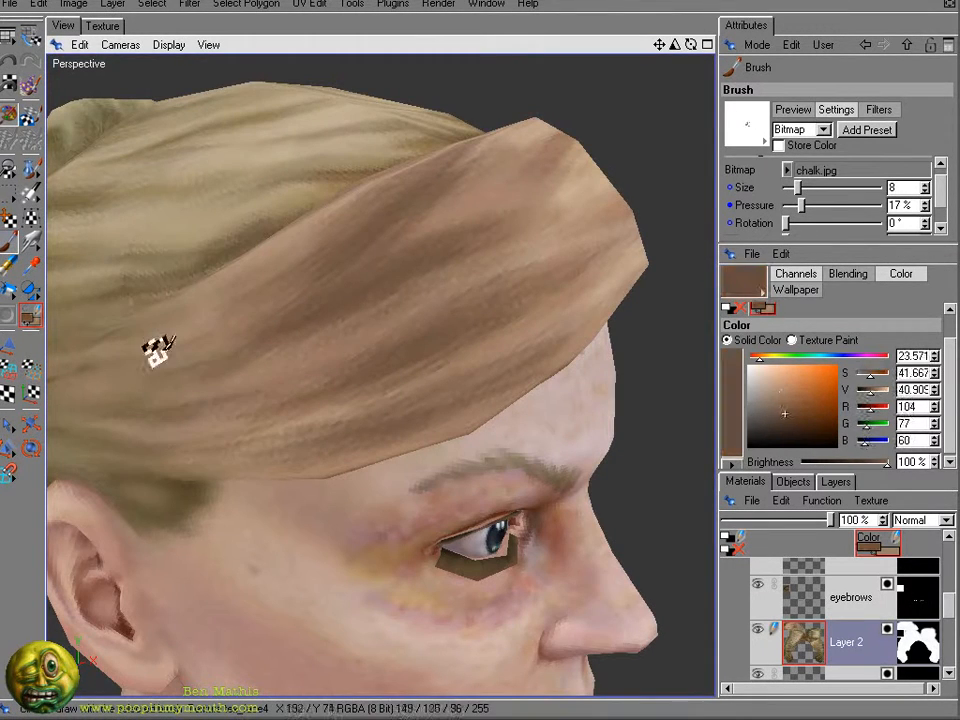
drag(155, 345, 430, 225)
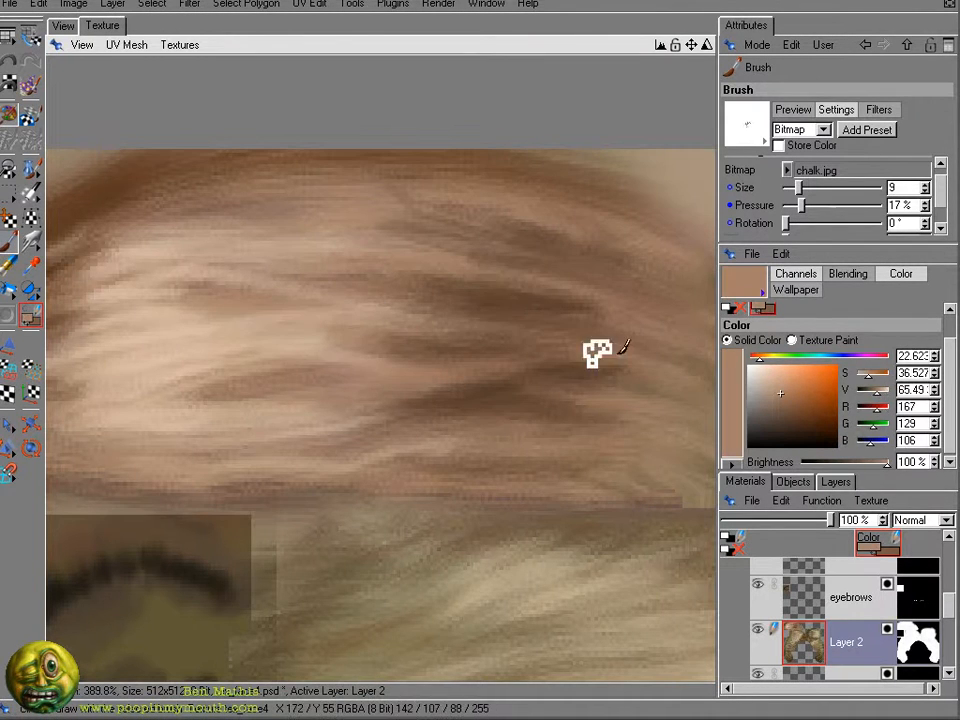
Paint dark brown chalk-brush strokes across the hair to form darker strand clumps
drag(595, 350, 505, 415)
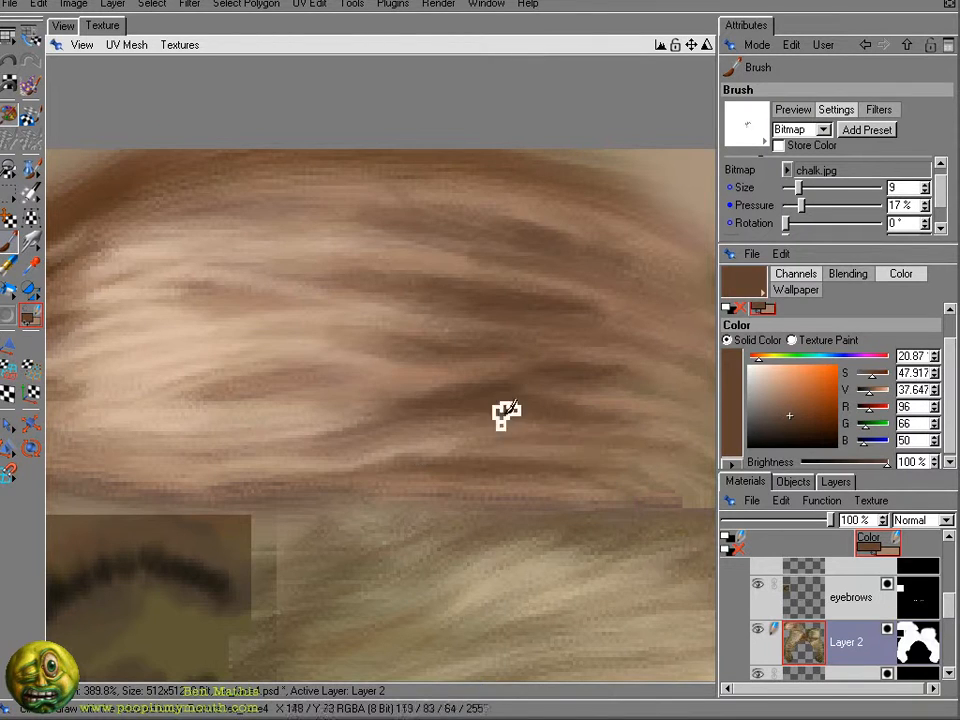
drag(505, 415, 530, 265)
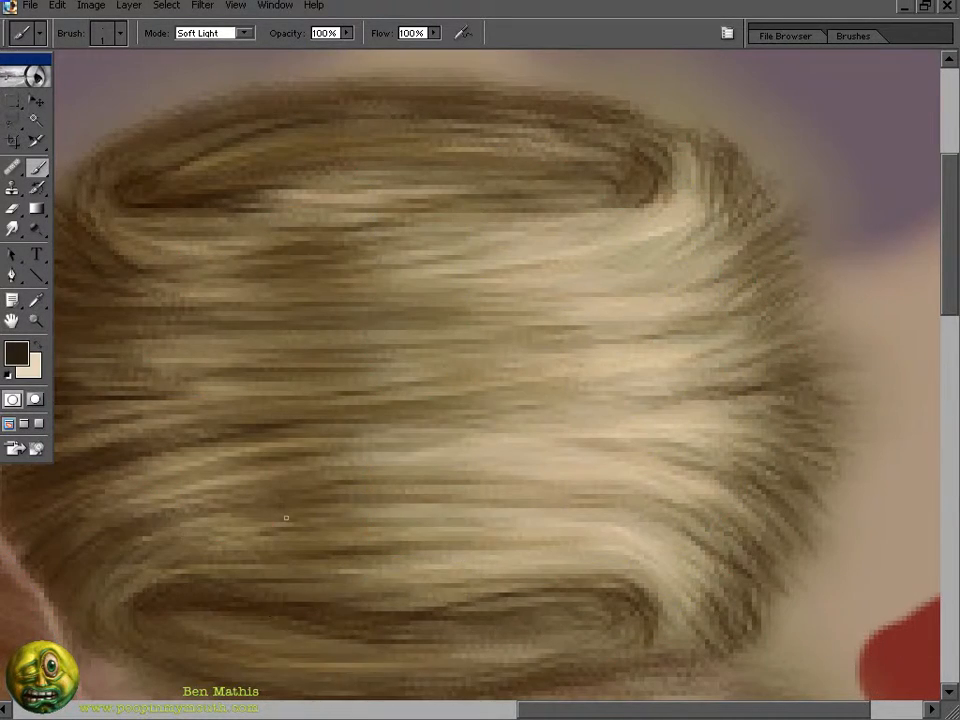
Pick a tool from the Photoshop toolbar for painting the bun streaks
click(12, 230)
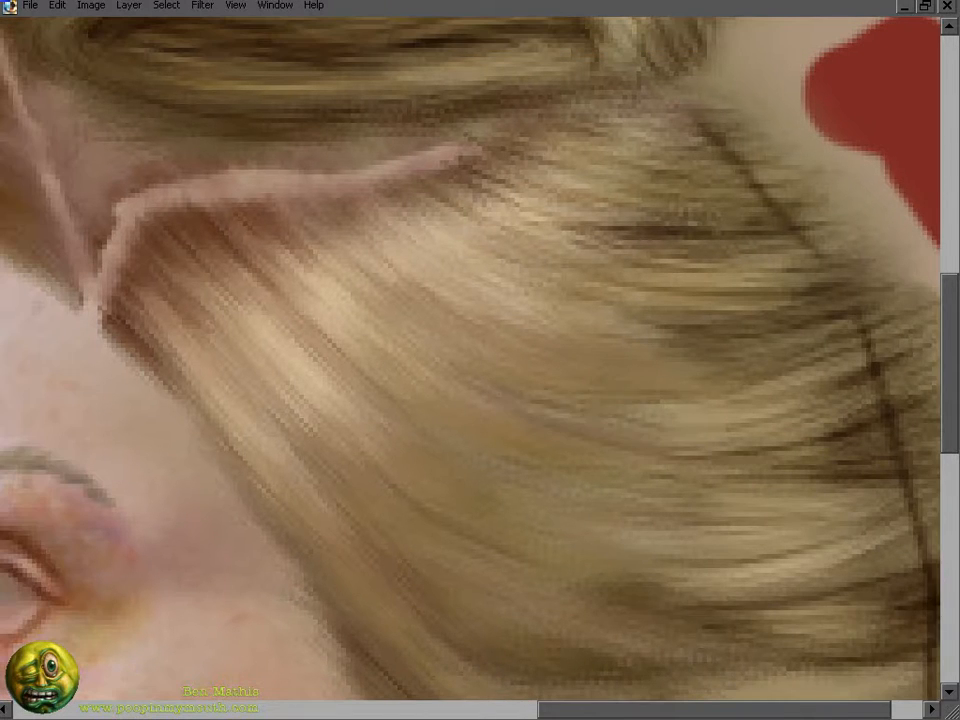
scroll(down, 3)
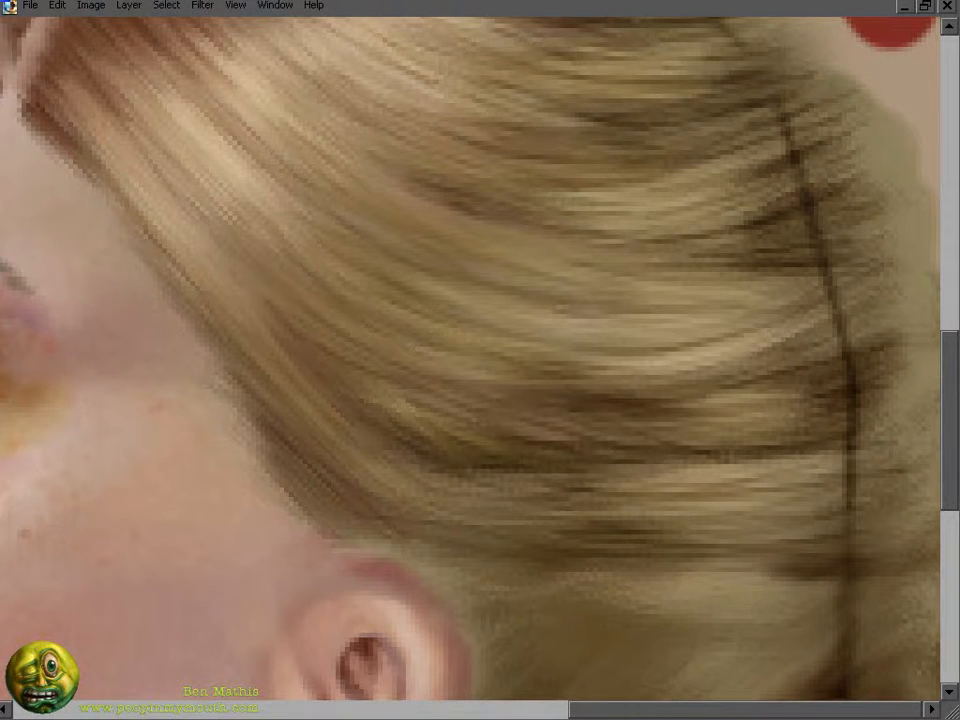
scroll(down, 3)
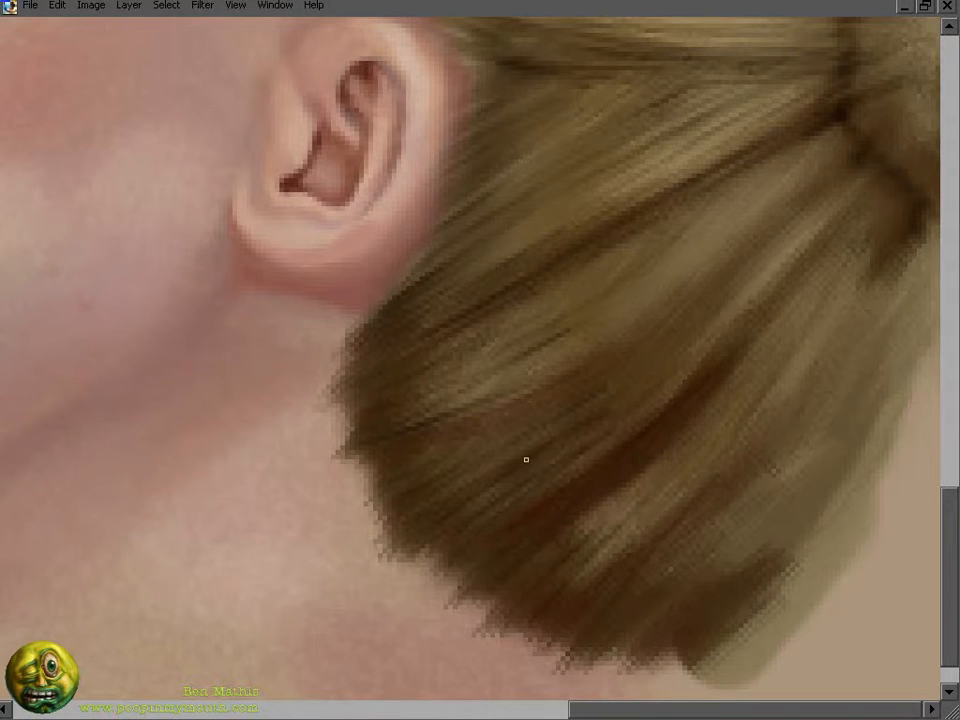
scroll(down, 3)
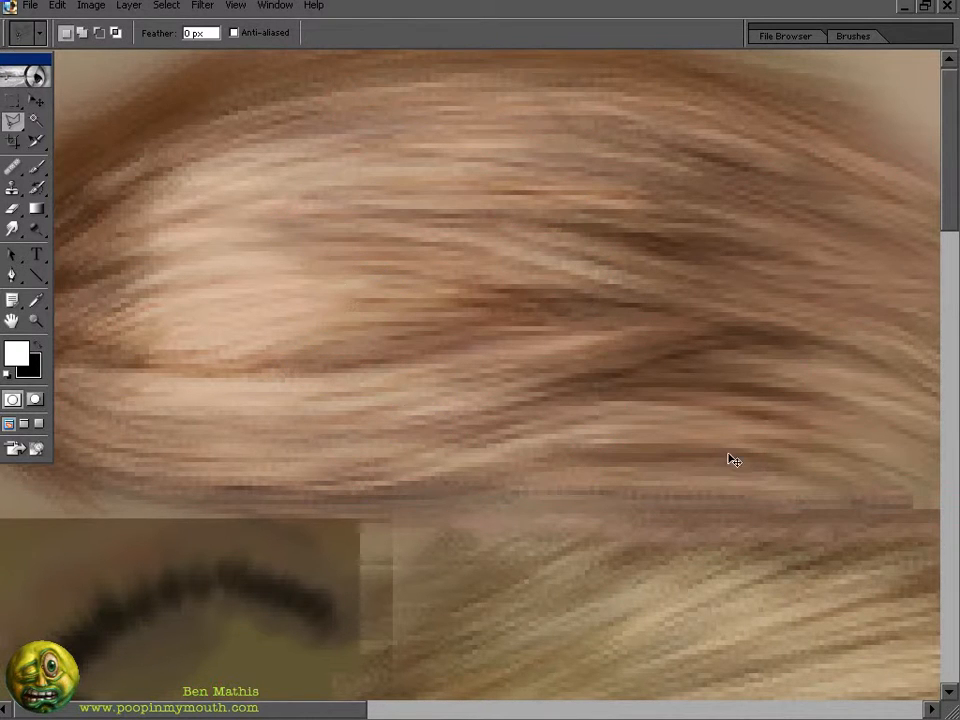
Select the Smudge tool at 100% strength to blend the hair strands
click(13, 228)
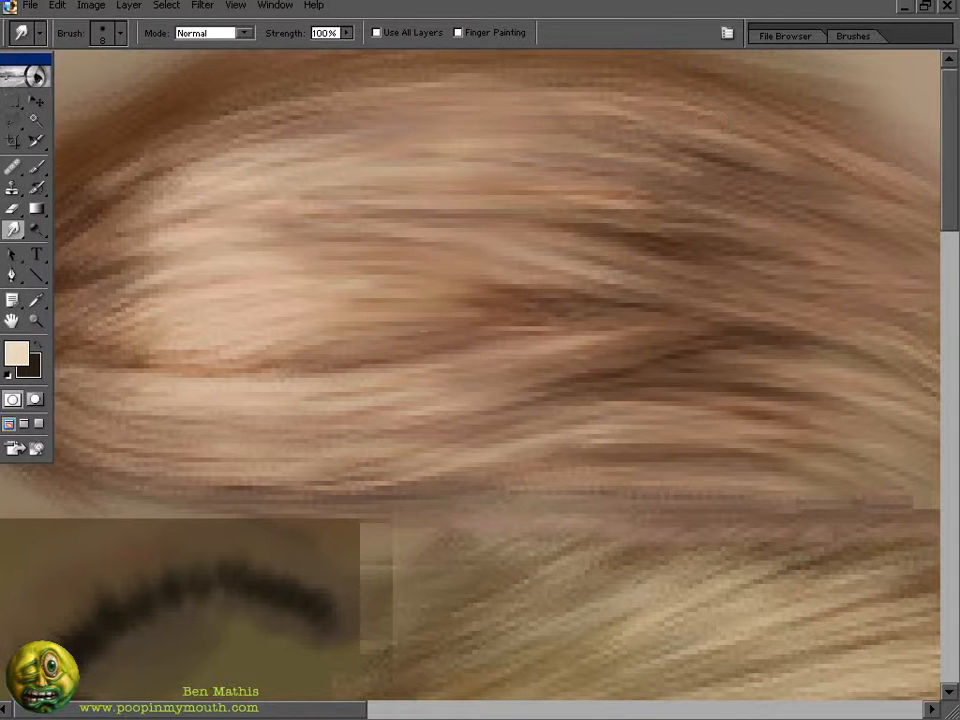
click(13, 167)
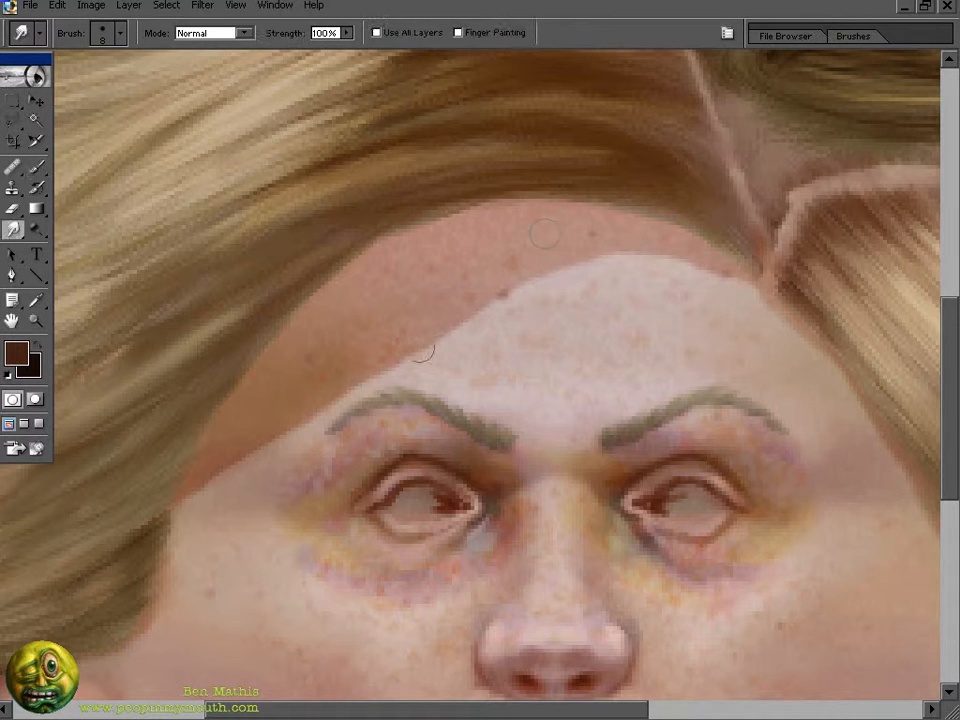
Smudge along the shadowed hairline band above the forehead
click(38, 167)
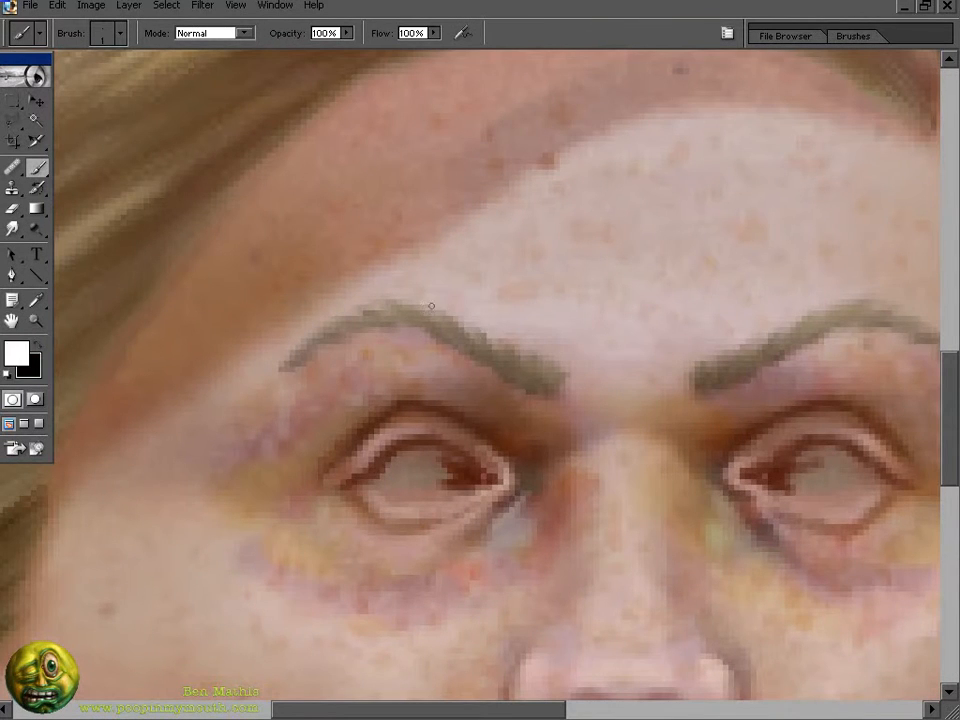
Repaint the eyebrows as feathery tan strokes, then marquee-select around both brows
click(430, 320)
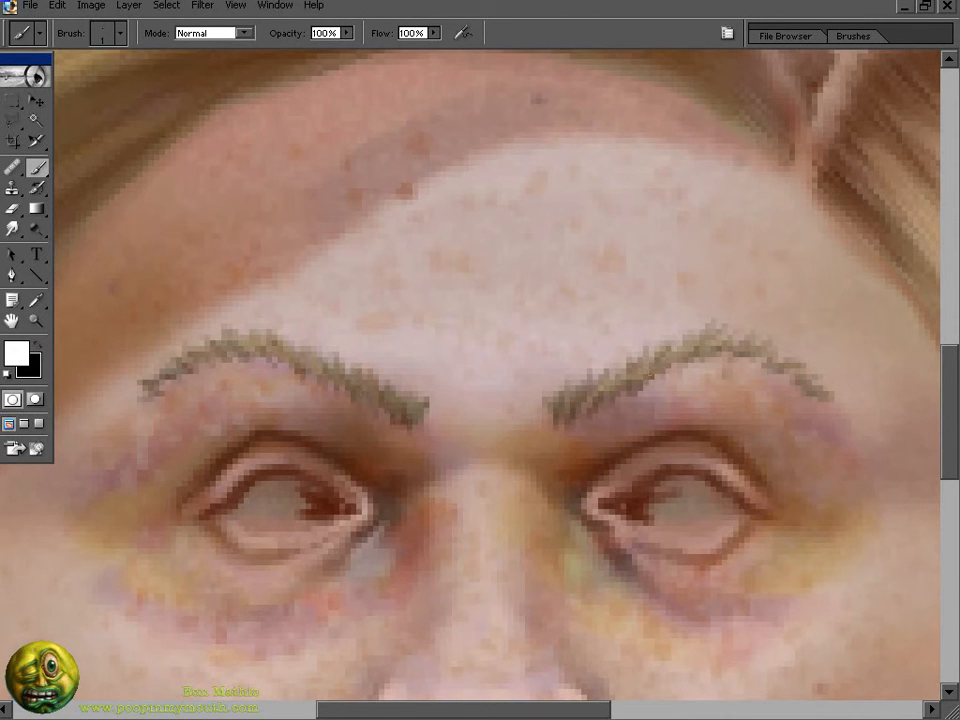
drag(127, 262, 855, 516)
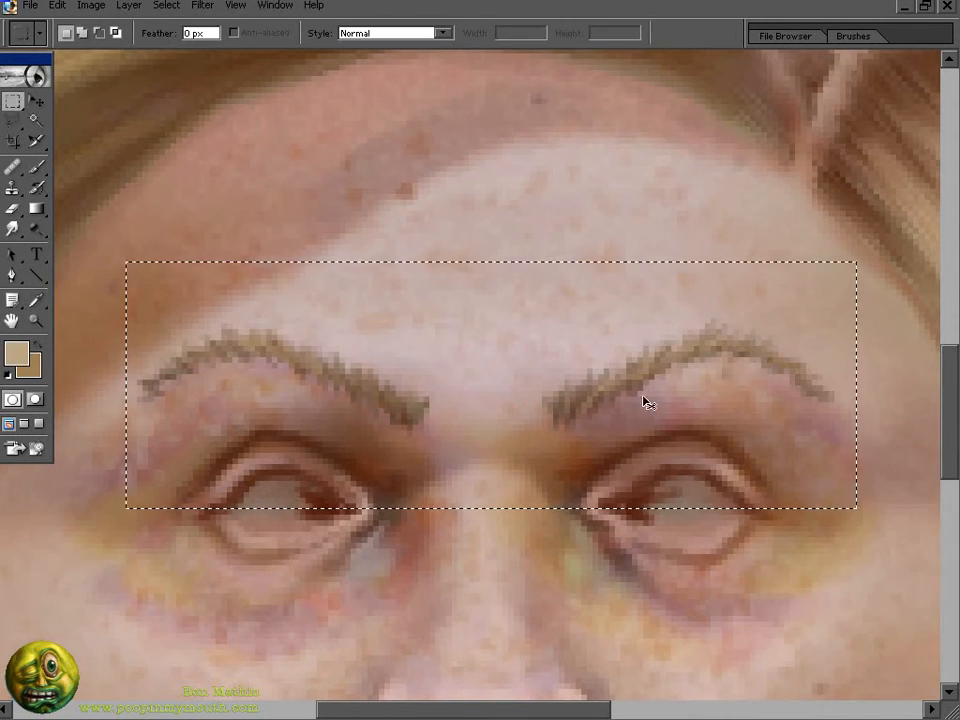